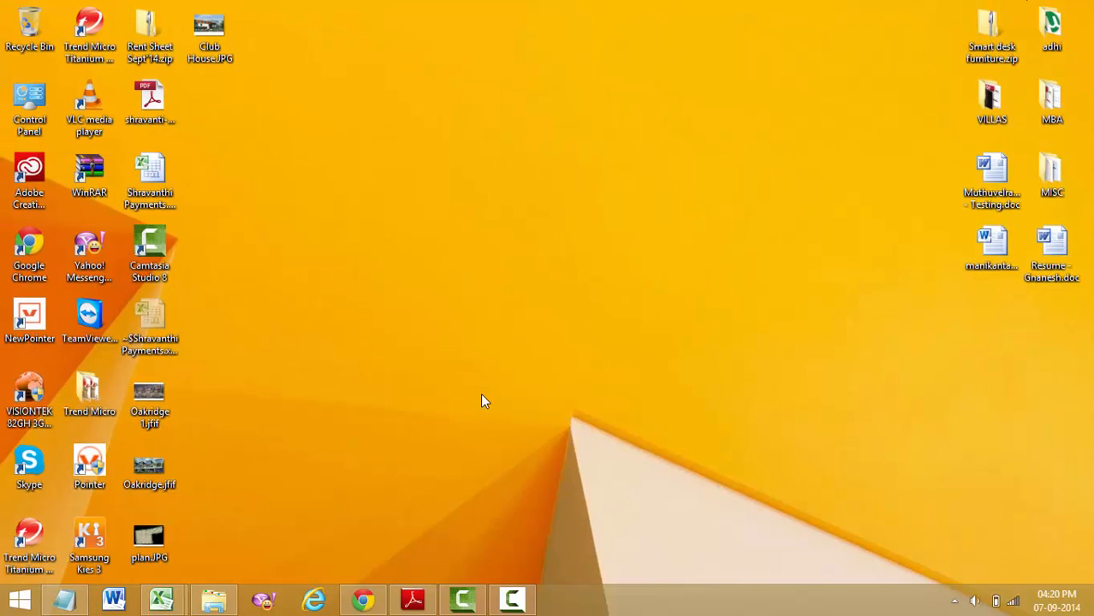
{"action": "mouse_move", "coordinate": [972, 7]}
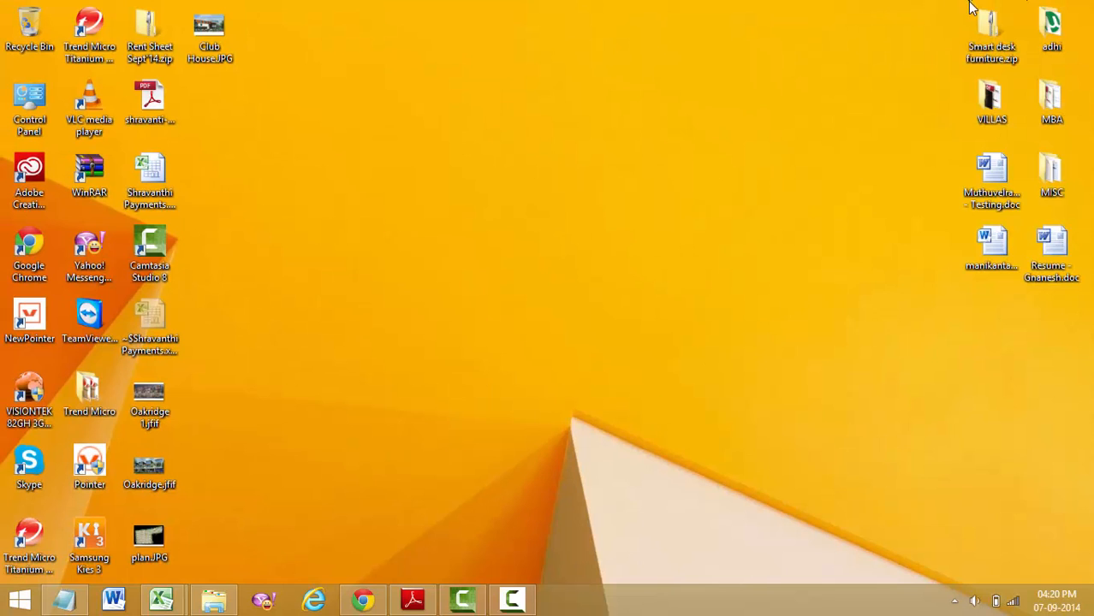
Step: Open the adhi folder and select the CMASetup.exe installer inside it
{"action": "double_click", "coordinate": [1051, 17]}
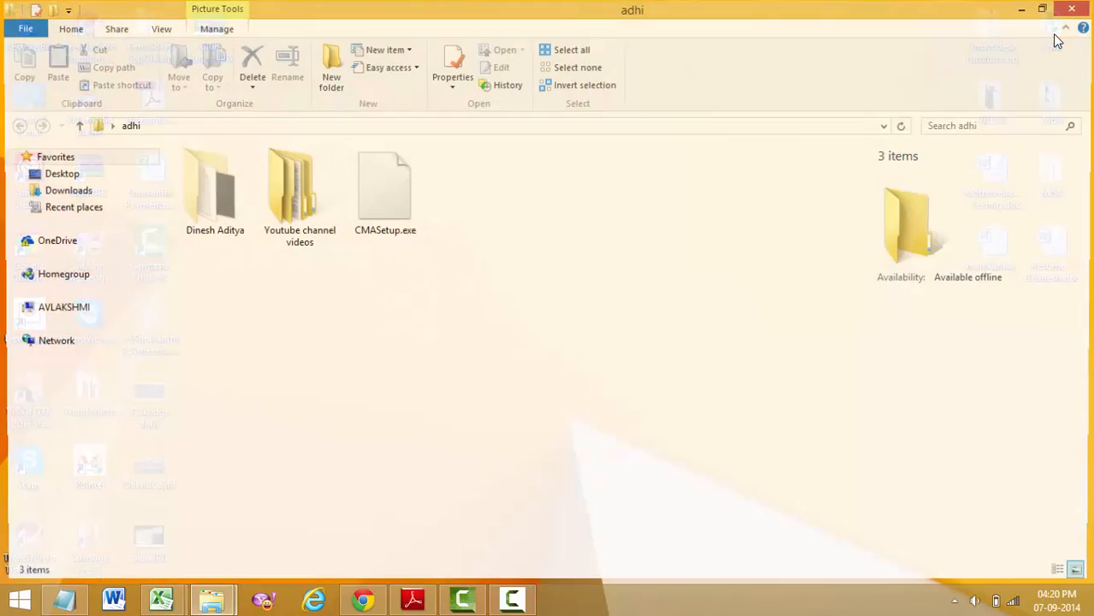
{"action": "left_click", "coordinate": [384, 185]}
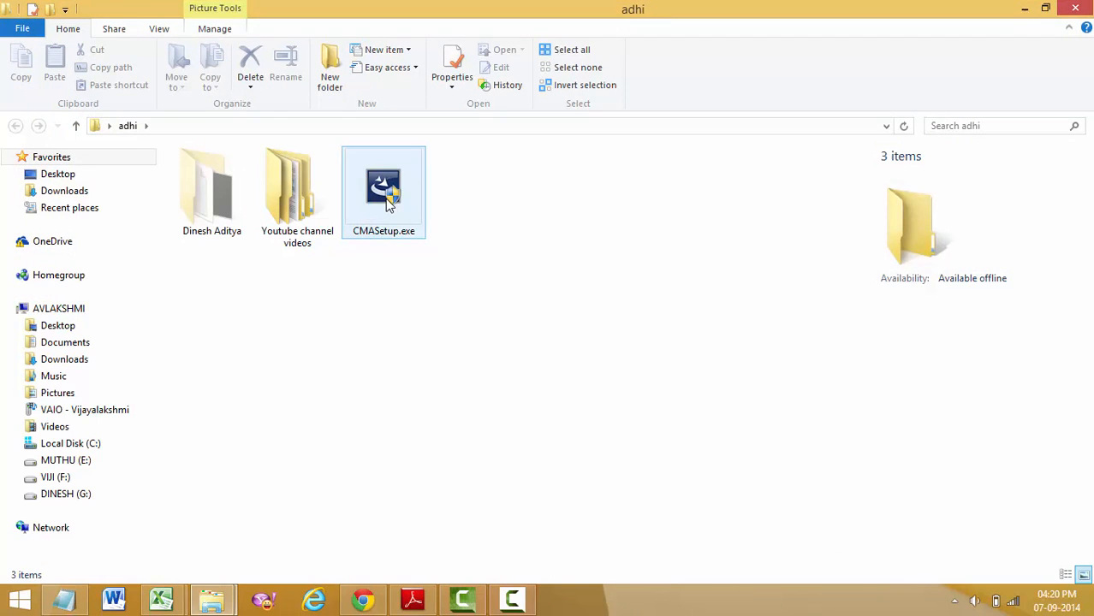
Step: Launch CMASetup.exe and wait for the InstallShield Wizard welcome page
{"action": "left_click", "coordinate": [383, 192]}
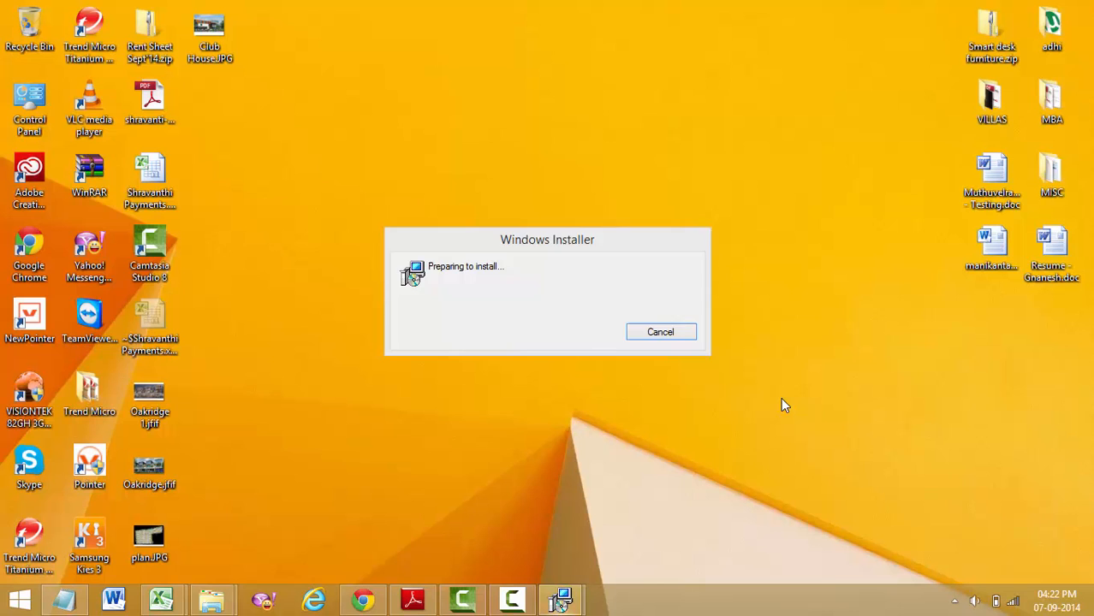
{"action": "left_click", "coordinate": [661, 332]}
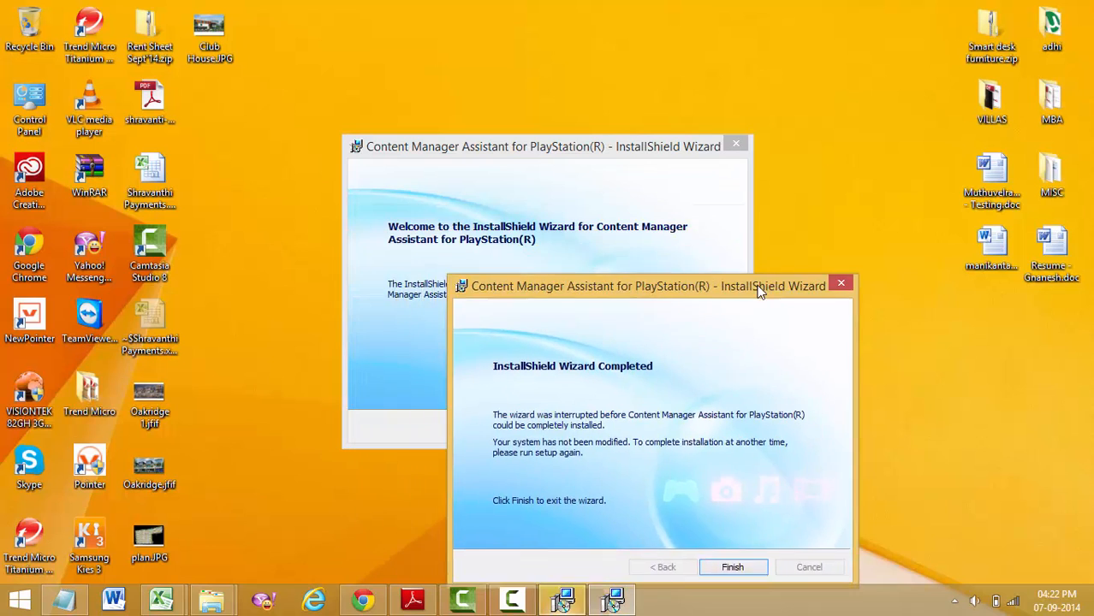
{"action": "left_click_drag", "start_coordinate": [650, 286], "coordinate": [723, 144]}
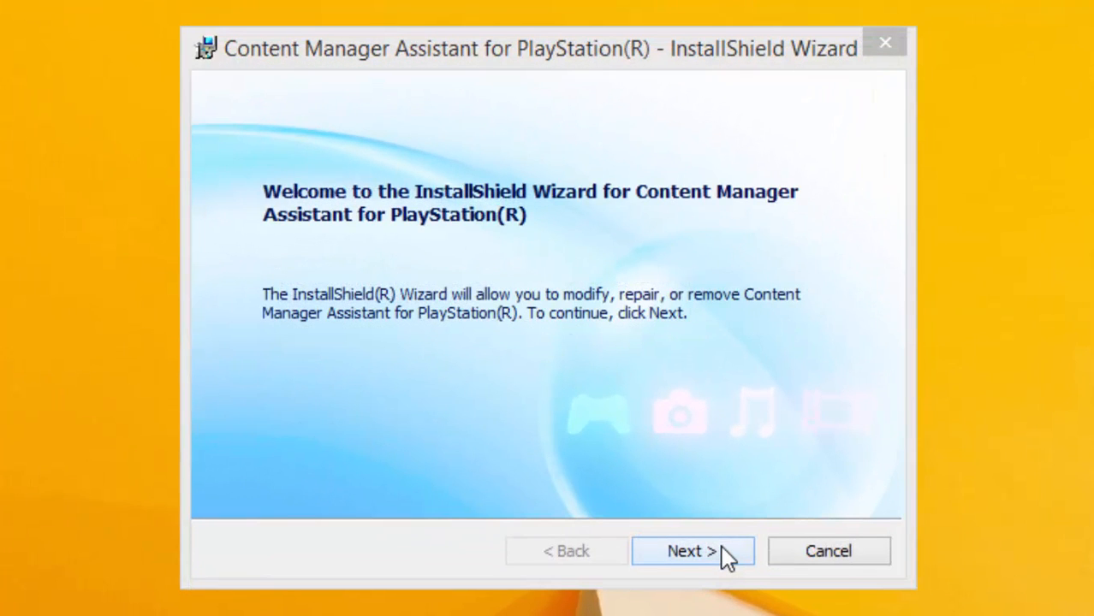
Step: Run the installation from the welcome page through to Finish
{"action": "left_click", "coordinate": [691, 551]}
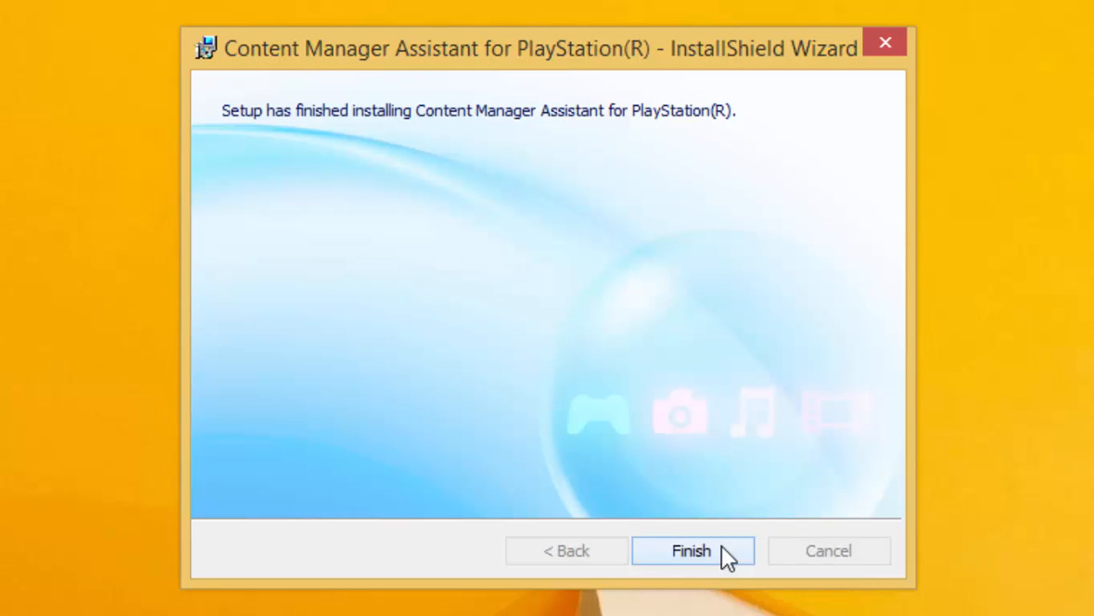
{"action": "left_click", "coordinate": [692, 551]}
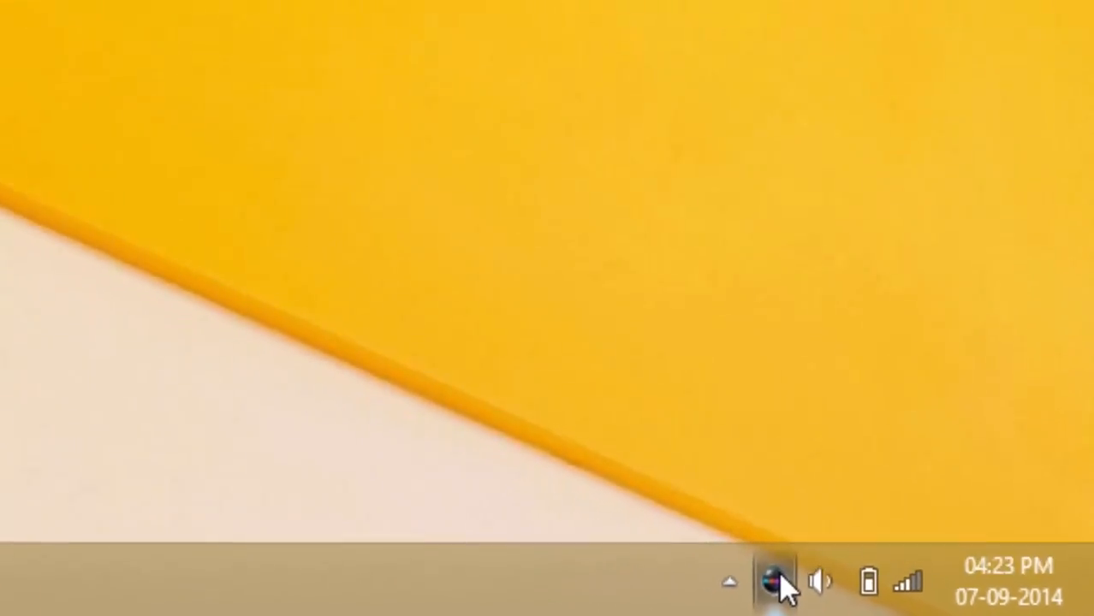
Step: Open CMA settings from the tray and review the Network Connection, Other and Folders pages
{"action": "left_click", "coordinate": [773, 581]}
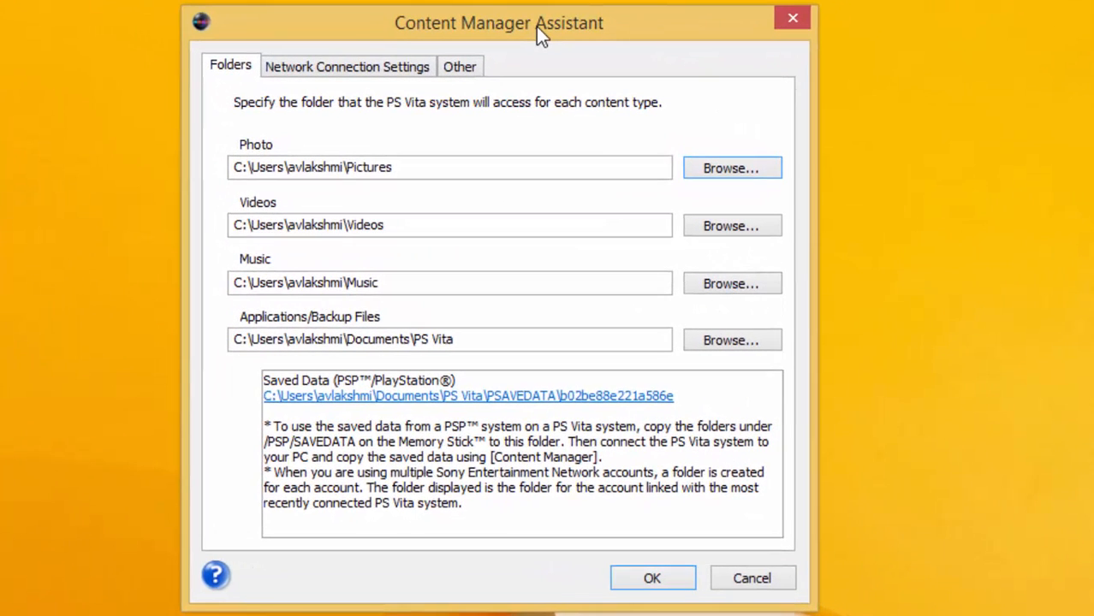
{"action": "left_click", "coordinate": [345, 65]}
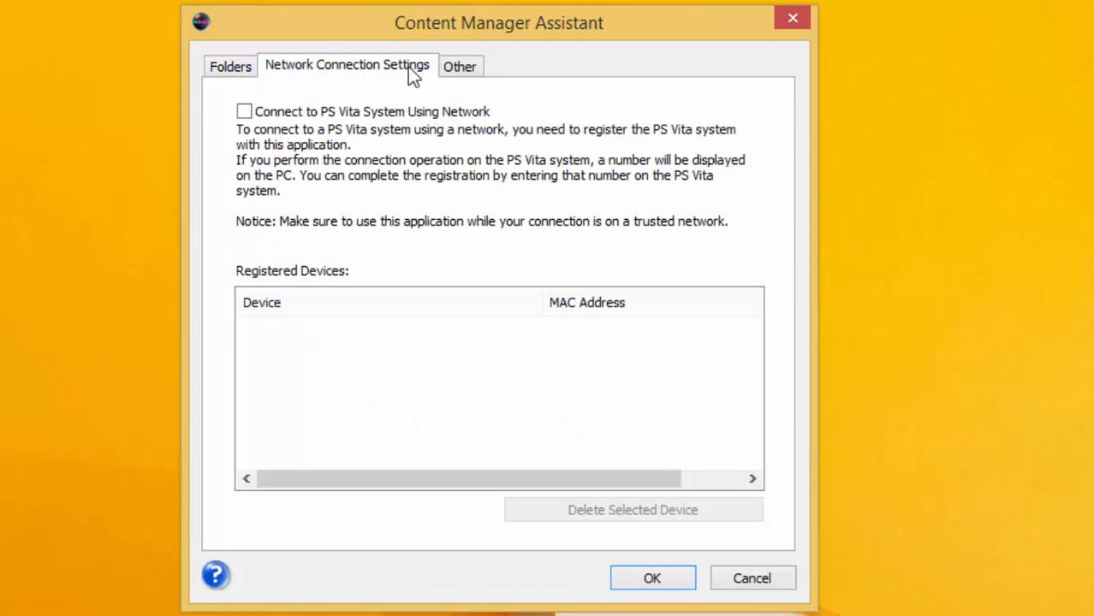
{"action": "mouse_move", "coordinate": [459, 67]}
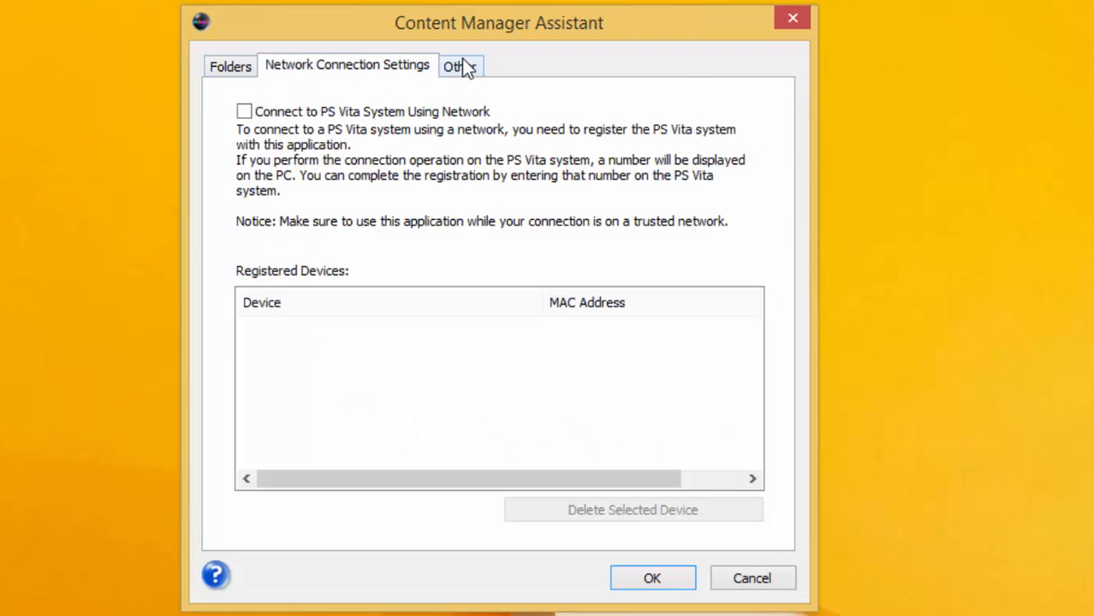
{"action": "left_click", "coordinate": [459, 65]}
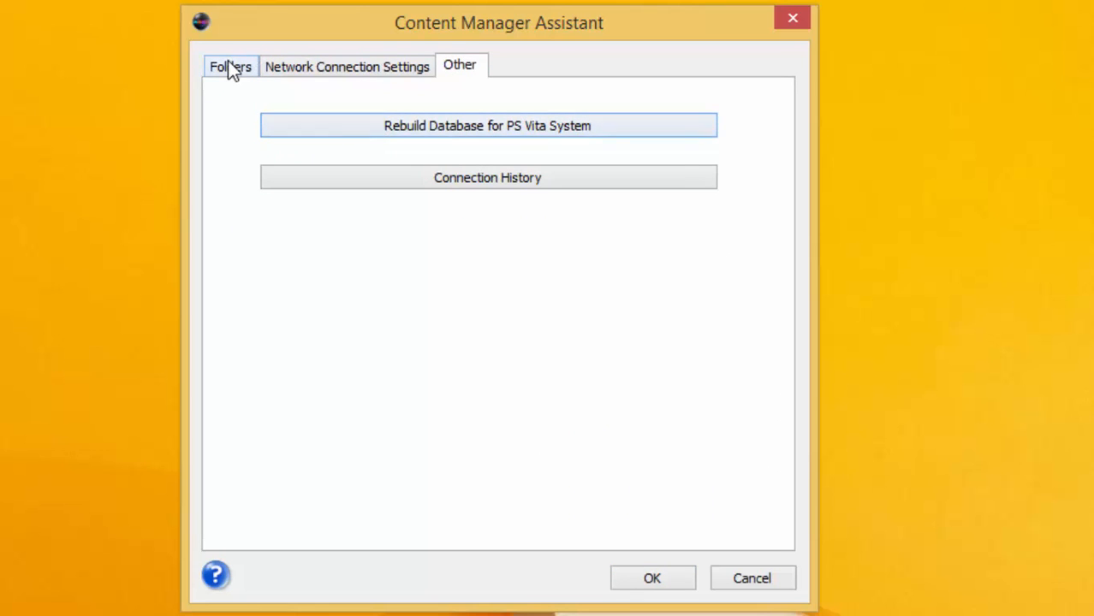
{"action": "left_click", "coordinate": [229, 65]}
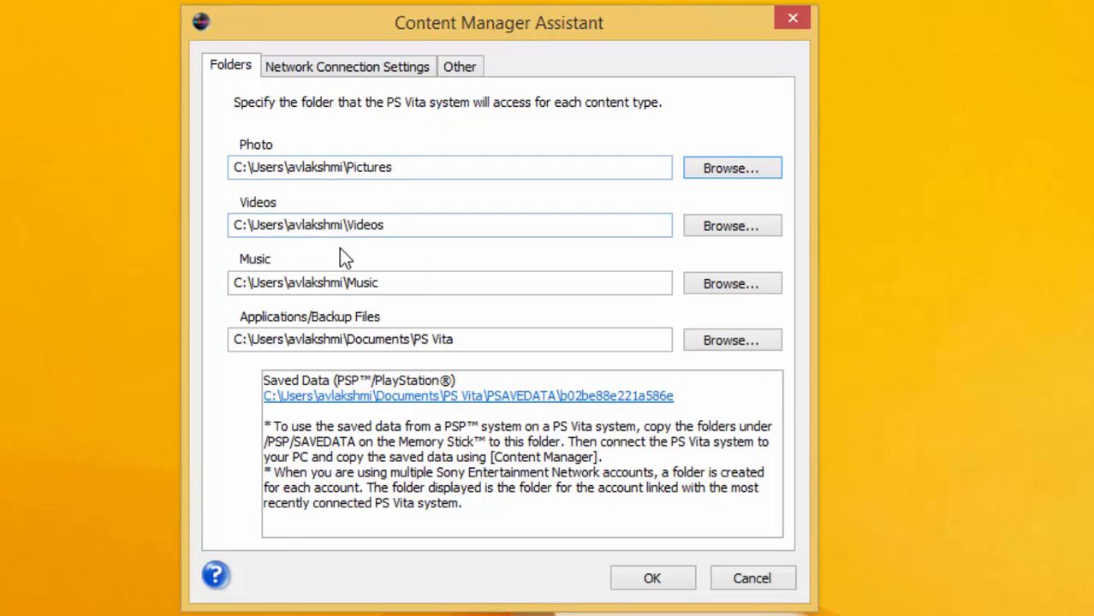
{"action": "mouse_move", "coordinate": [359, 336]}
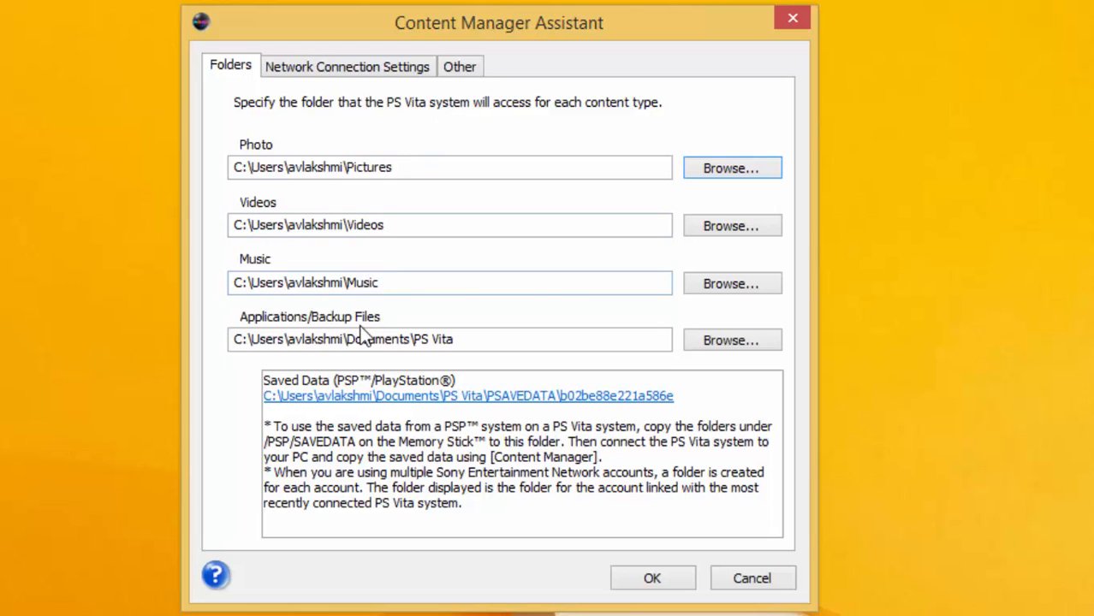
{"action": "mouse_move", "coordinate": [154, 500]}
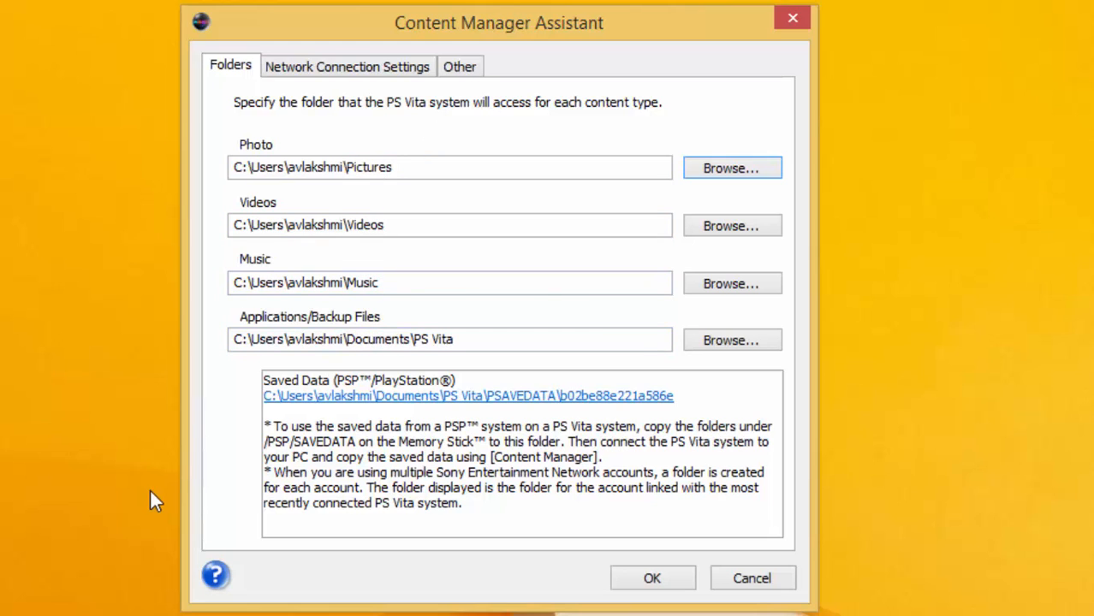